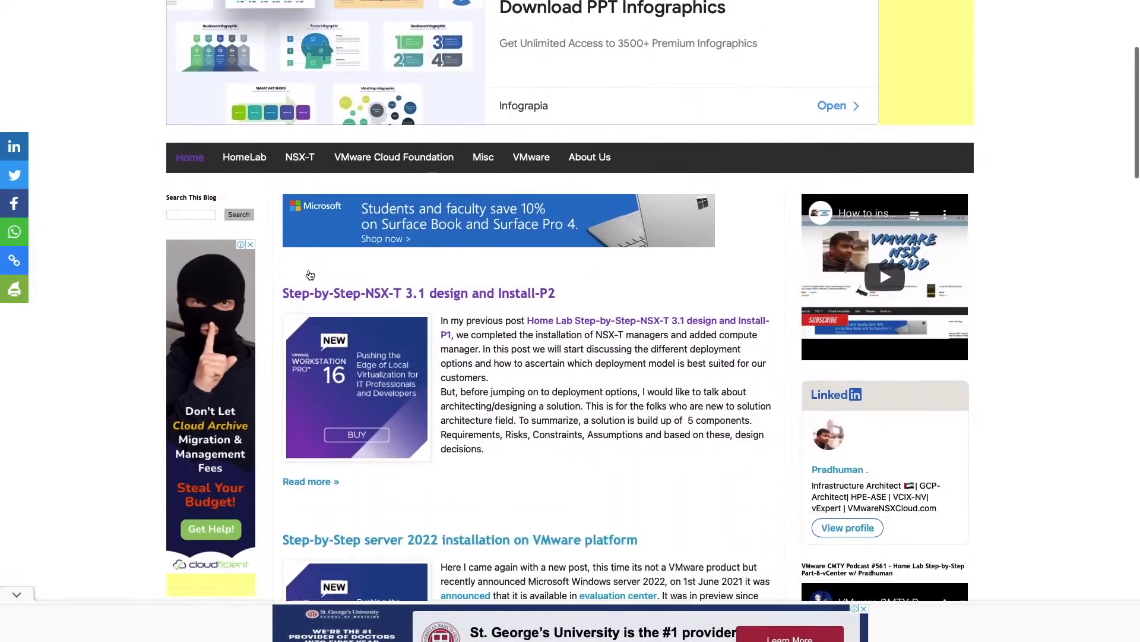
# - Sign in to SDDC Manager and reach its dashboard
pyautogui.scroll(-3)
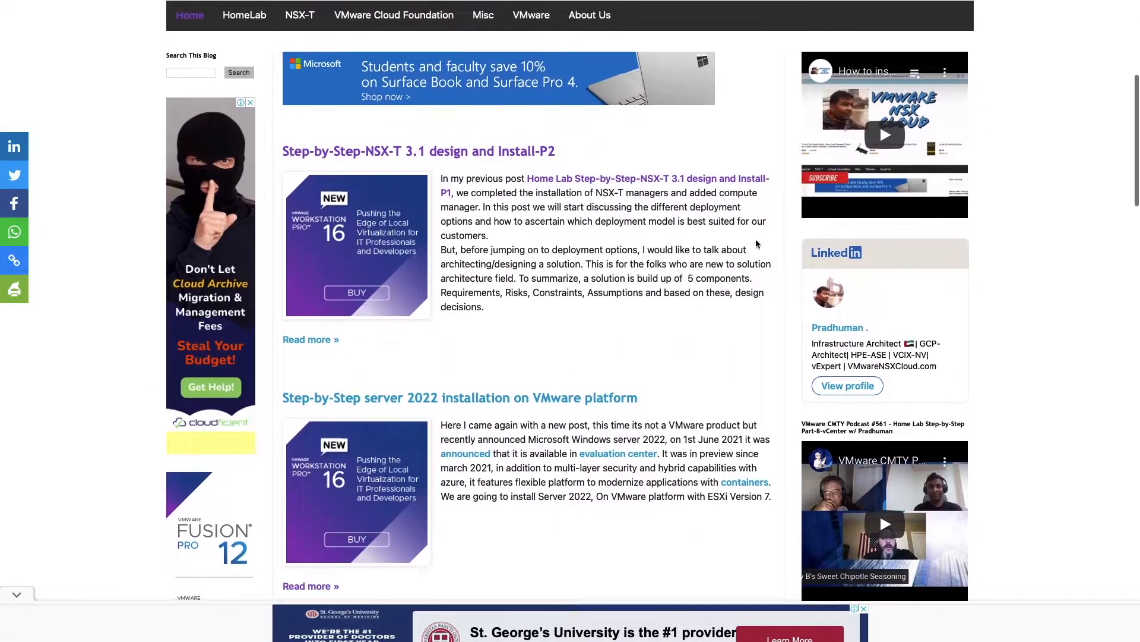
pyautogui.moveTo(891, 138)
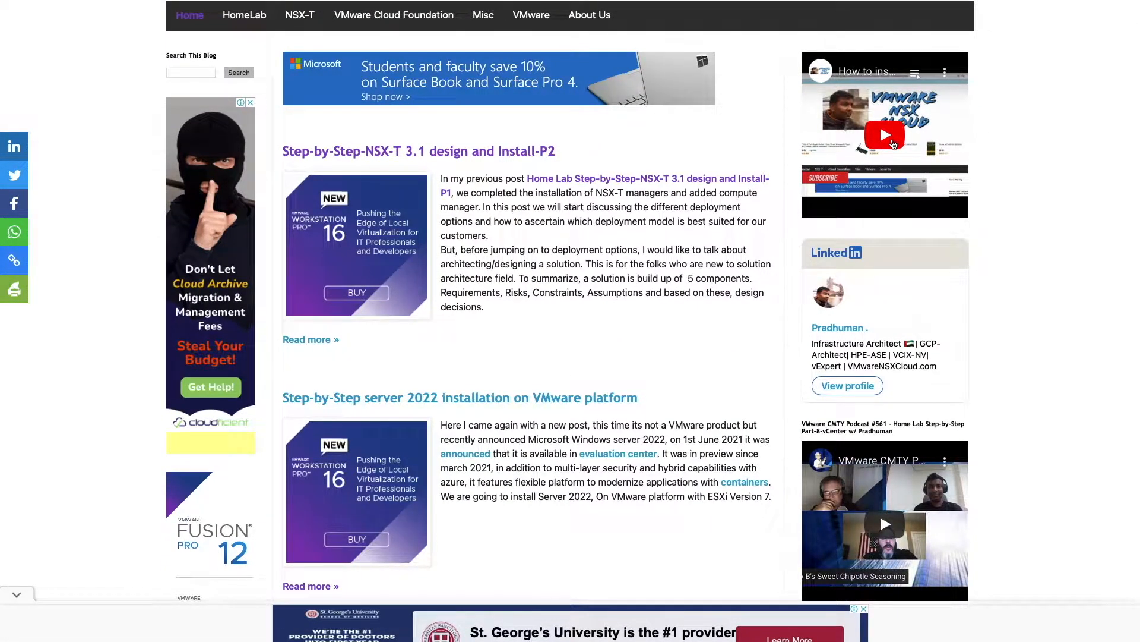
pyautogui.scroll(3)
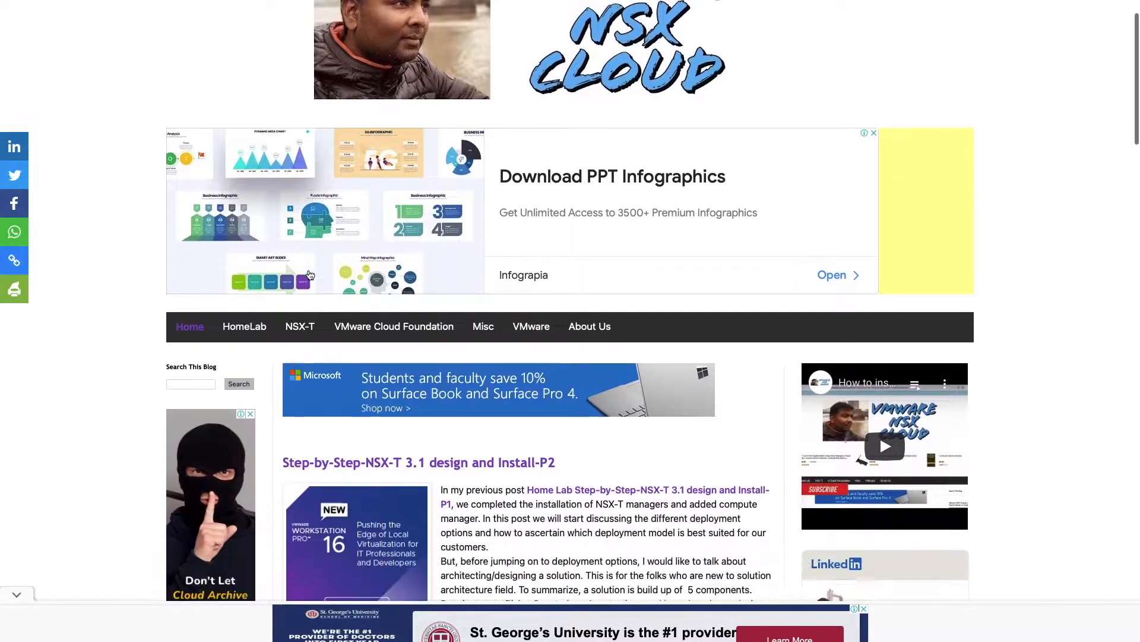
pyautogui.scroll(-3)
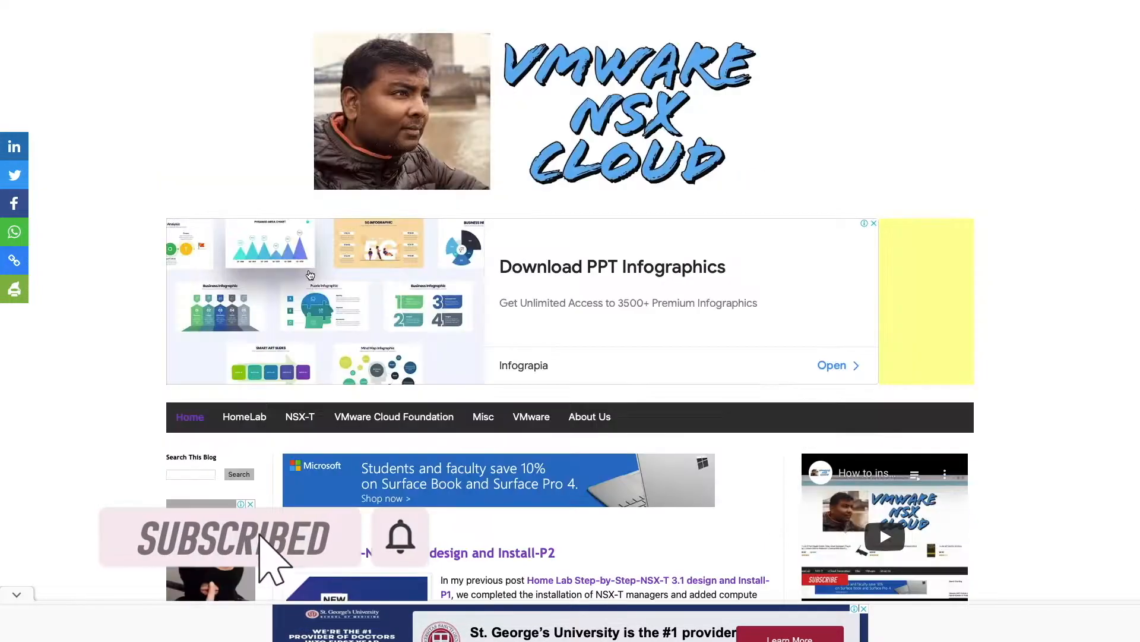
pyautogui.scroll(-3)
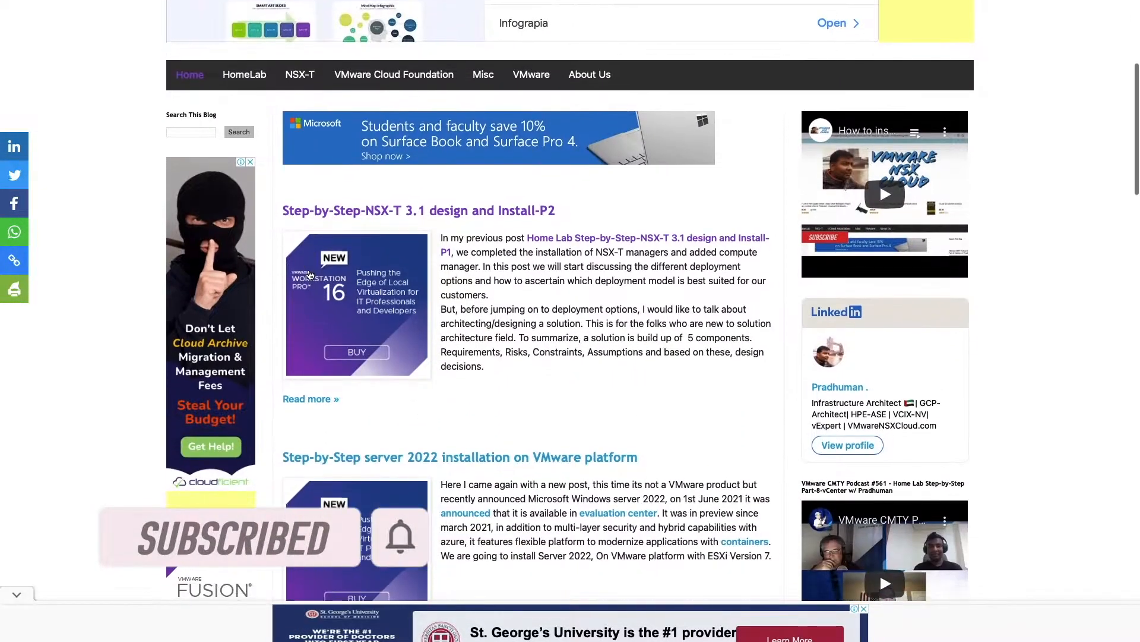
pyautogui.scroll(-3)
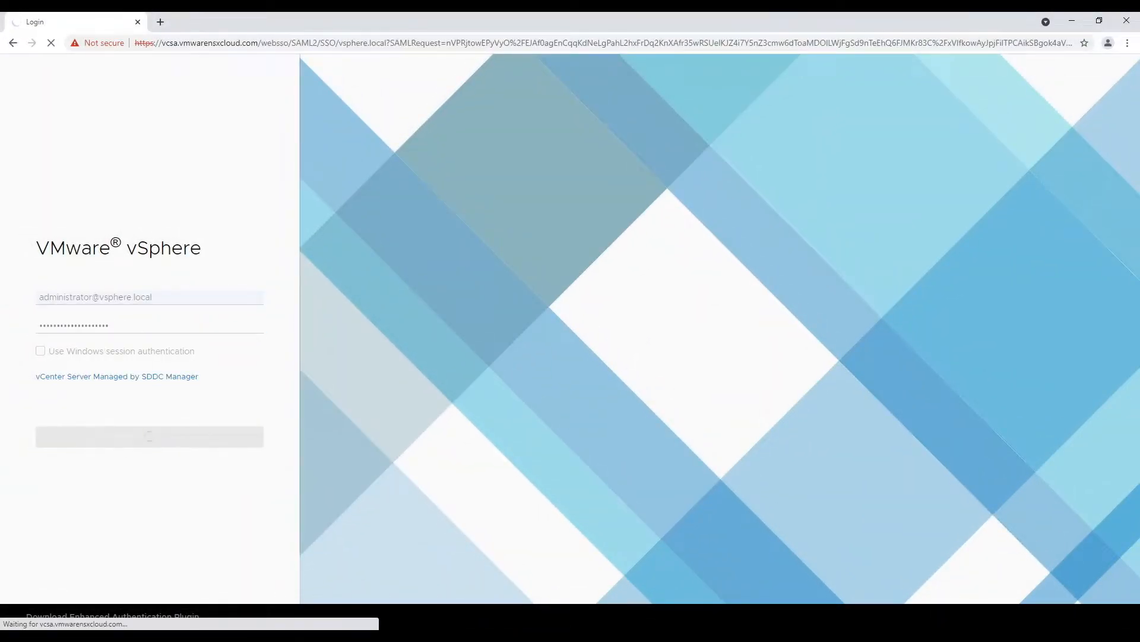
pyautogui.click(148, 437)
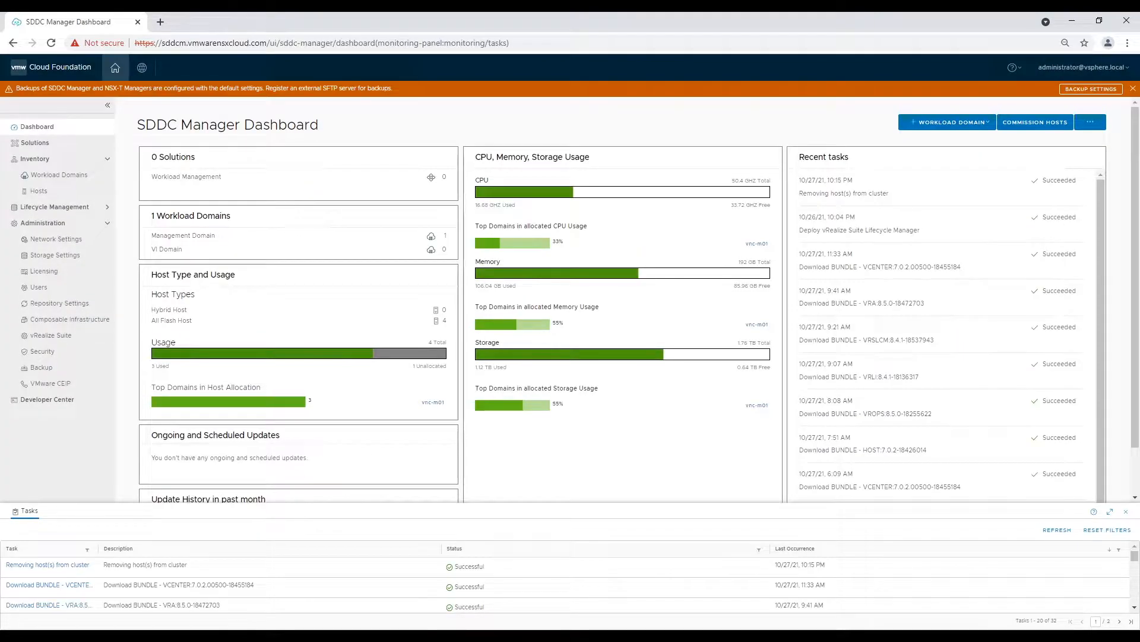
pyautogui.moveTo(51, 335)
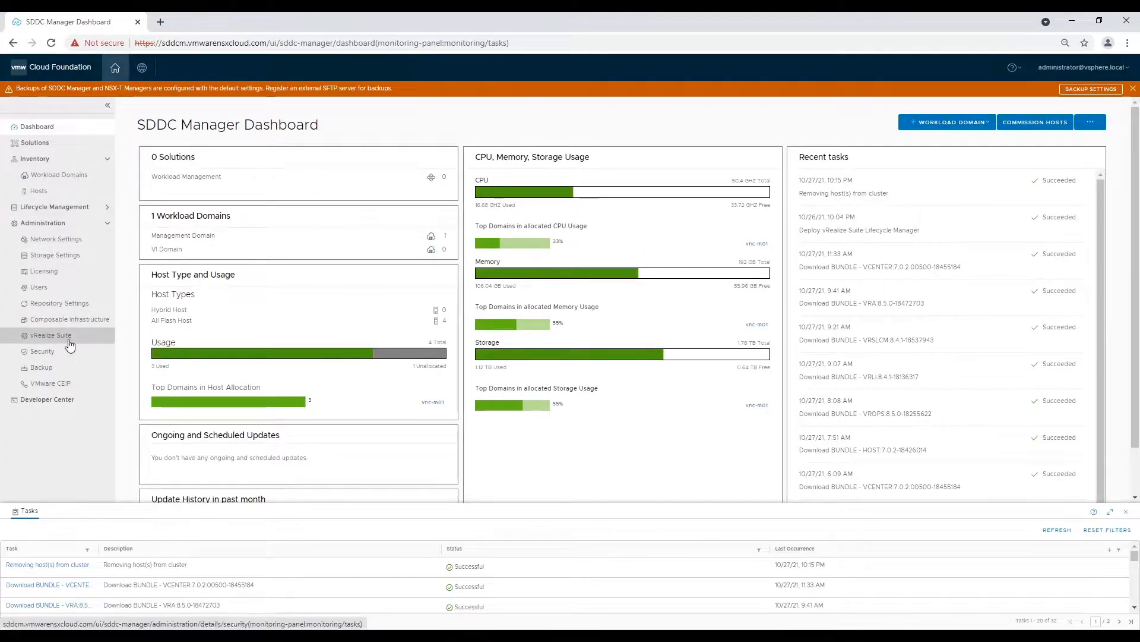
# - From the vRealize Suite administration page, start the vRealize Operations deployment
pyautogui.click(50, 335)
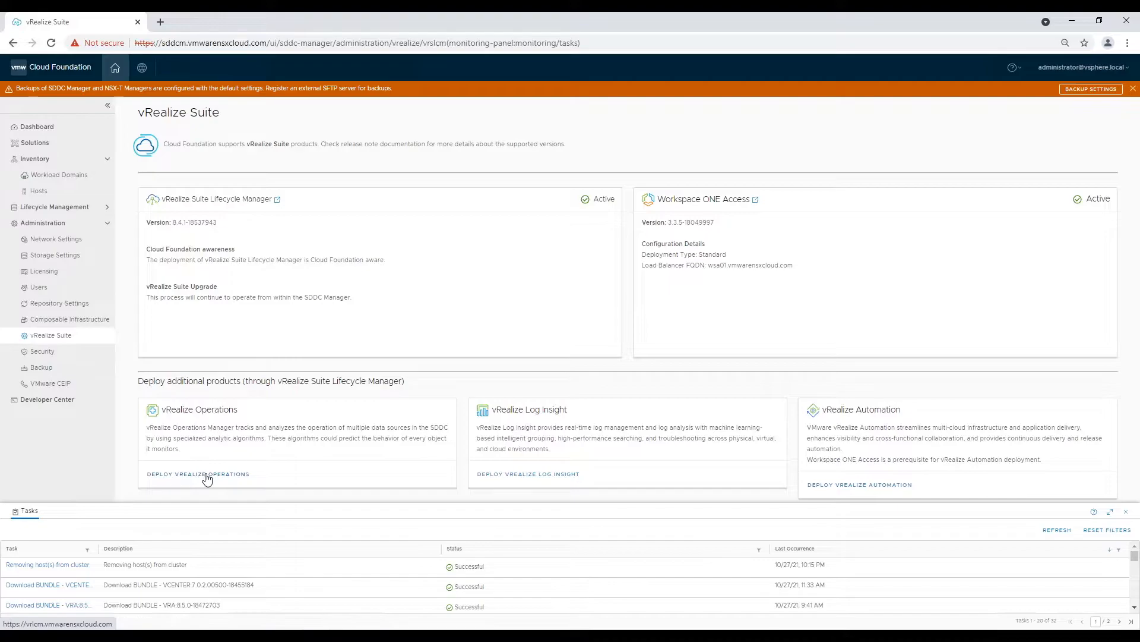
pyautogui.click(281, 200)
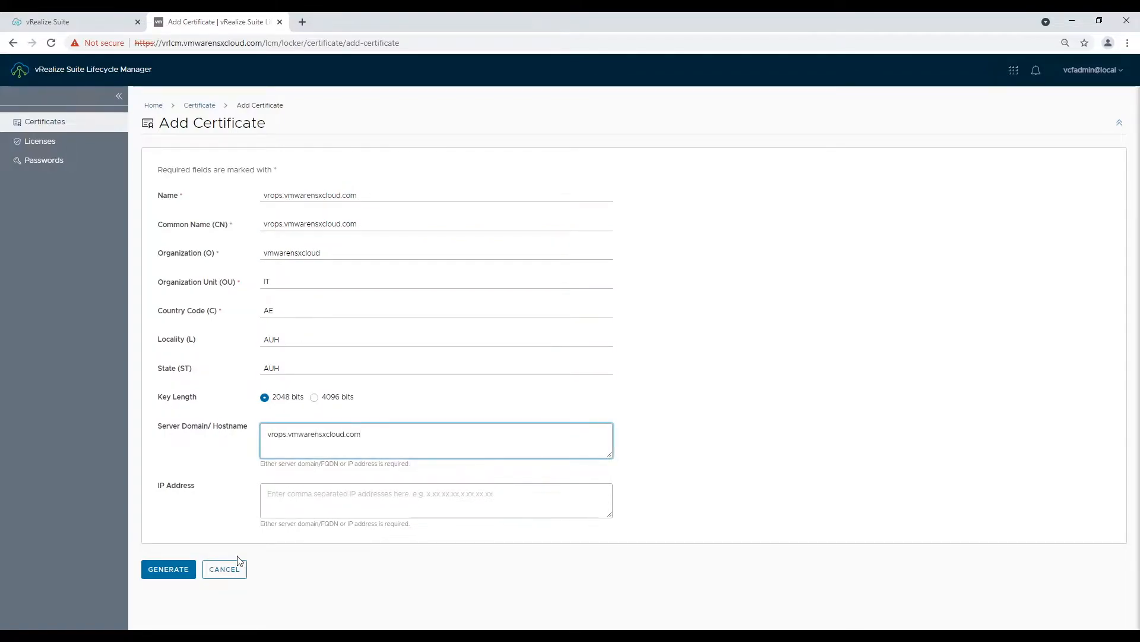
# - Generate the vrops certificate with the vropsa/vrops hostnames and 192.168.11.61–62 addresses
pyautogui.write(',vropsa.vmwarensxcloud.com,vrops.vmwarensxcloud.com')
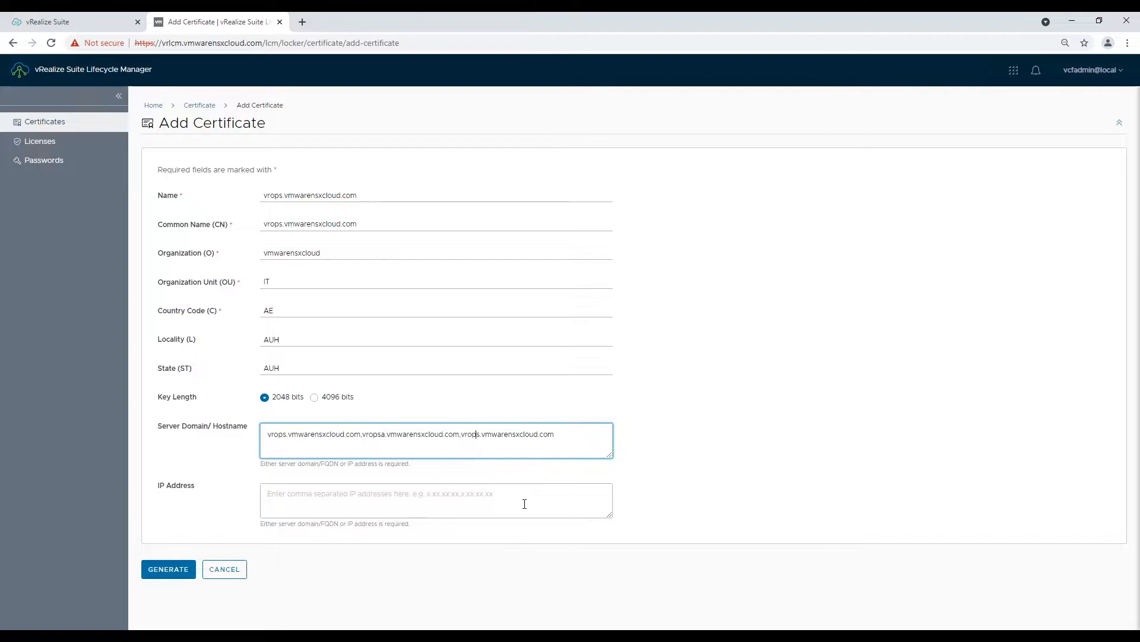
pyautogui.write('192.168.11.61,192.168.11.62,192.16')
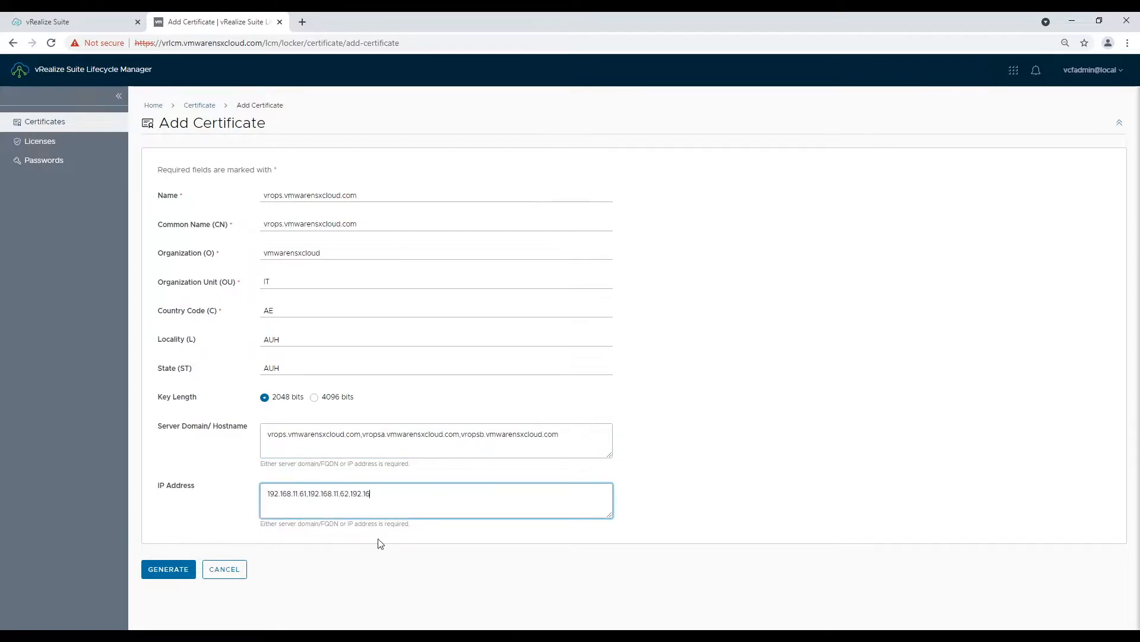
pyautogui.click(168, 568)
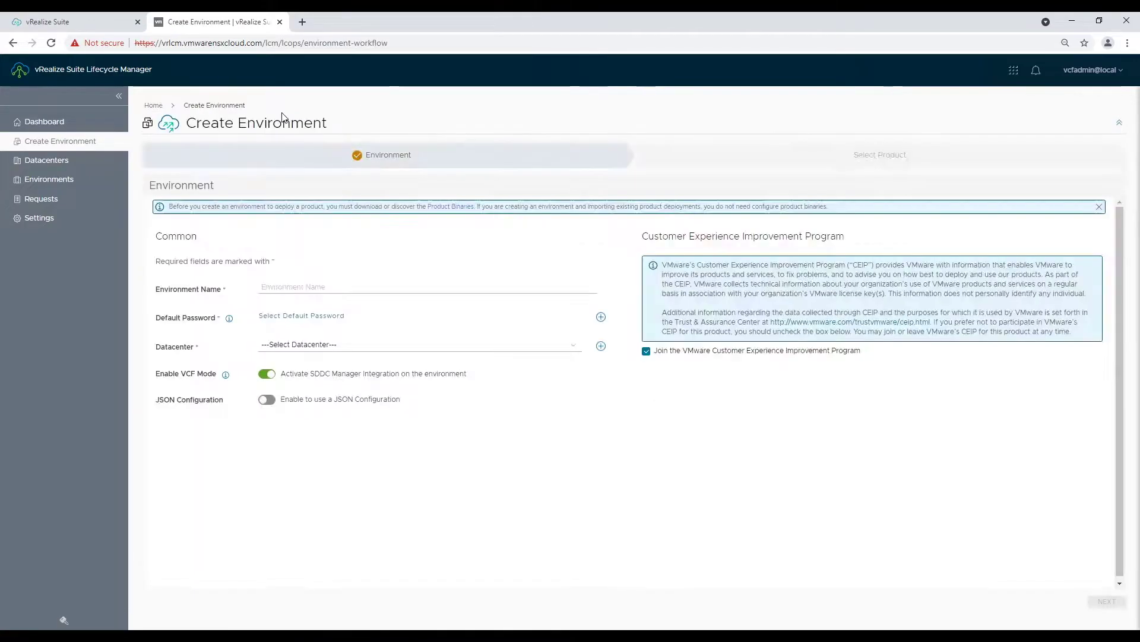
# - Name the environment vRealize Suite, use datacenter vnc-m01-dc01 with CEIP unticked, and continue to product selection
pyautogui.write('vre')
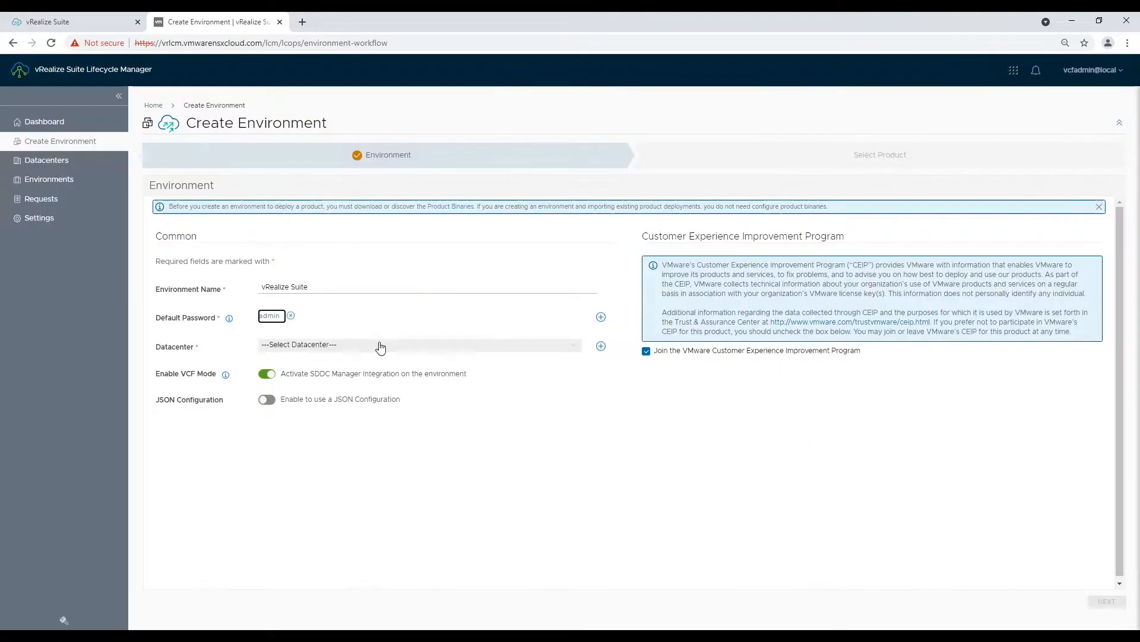
pyautogui.click(417, 344)
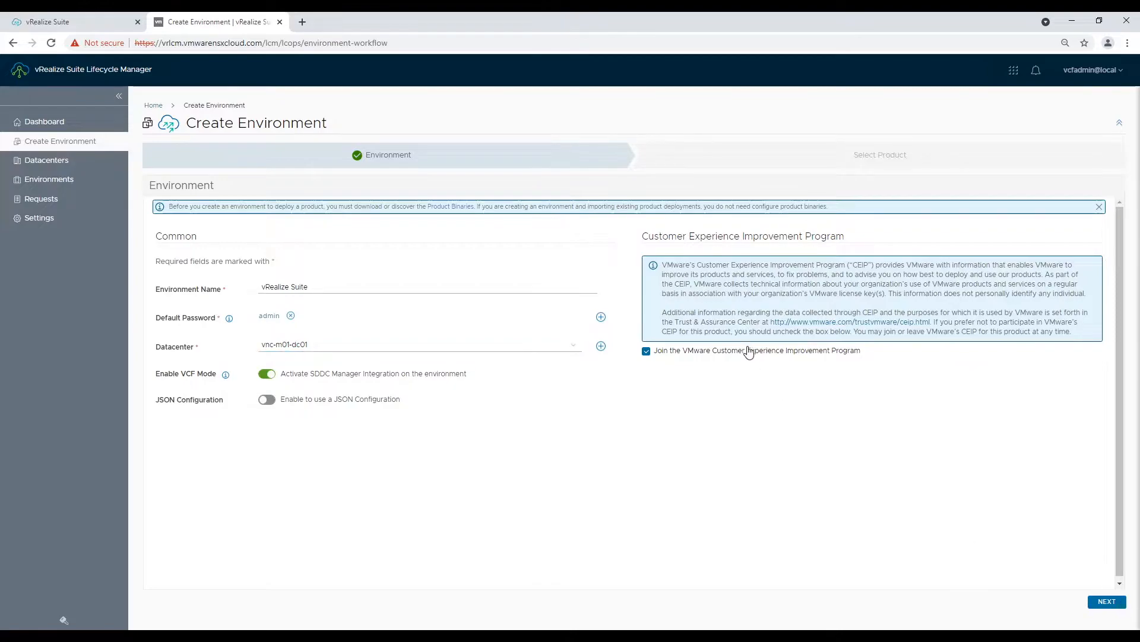
pyautogui.click(647, 350)
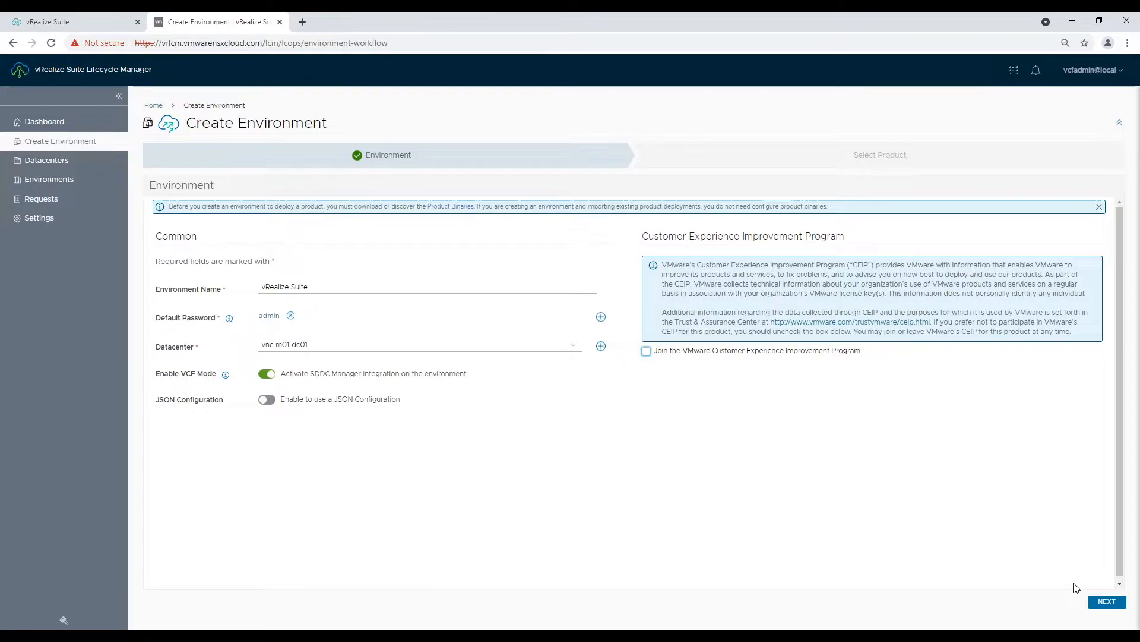
pyautogui.click(1107, 601)
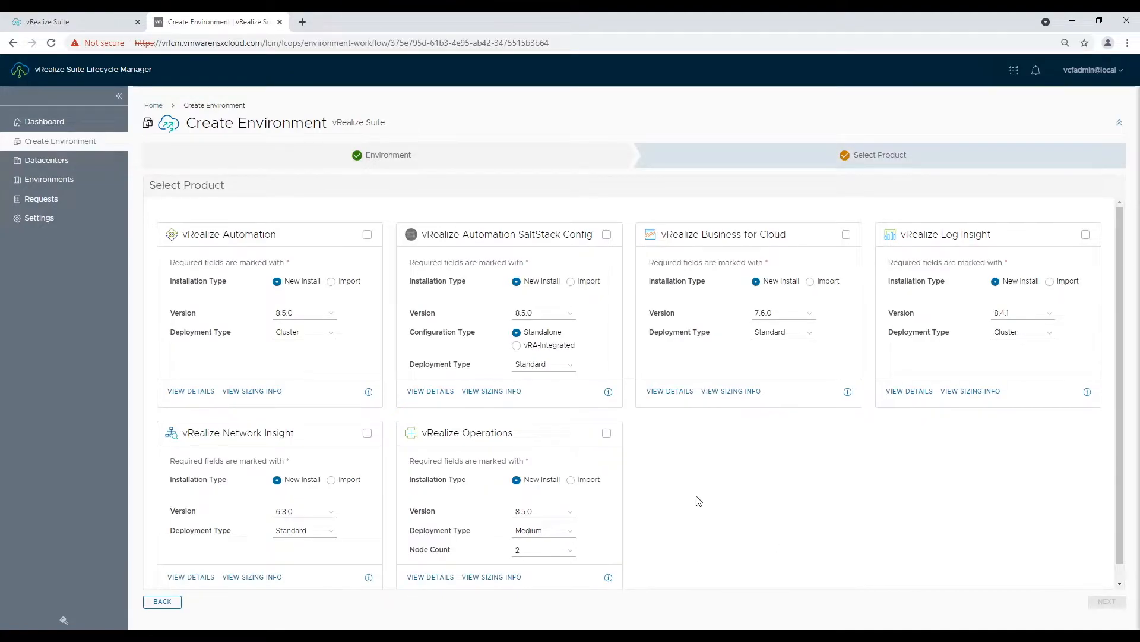
# - Select vRealize Operations for the environment and apply the suite license
pyautogui.click(606, 432)
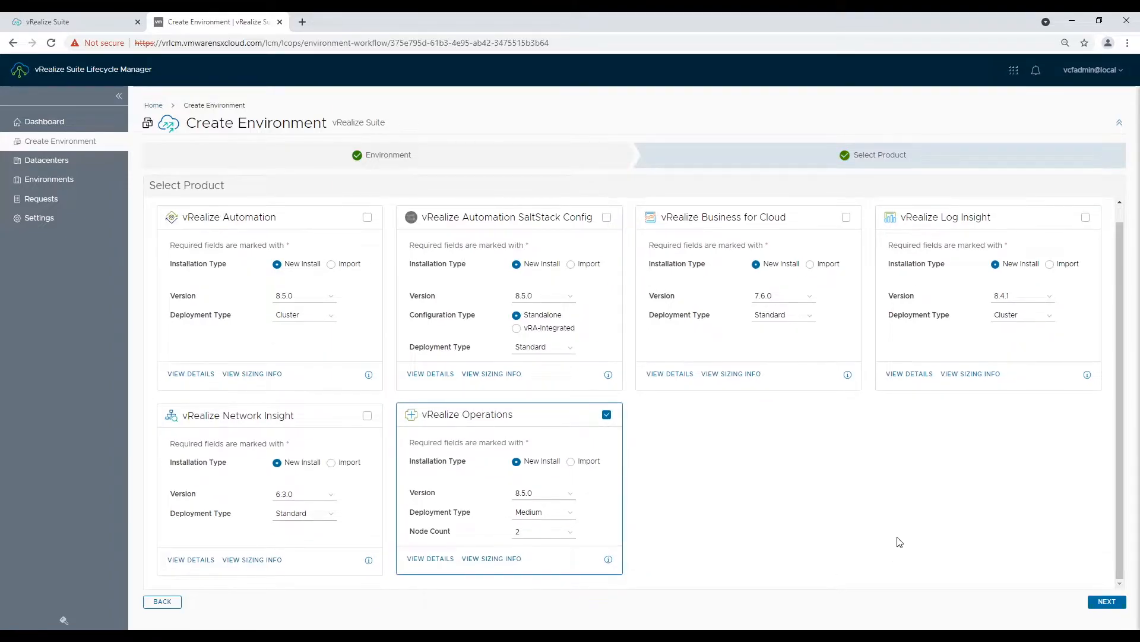
pyautogui.click(1107, 601)
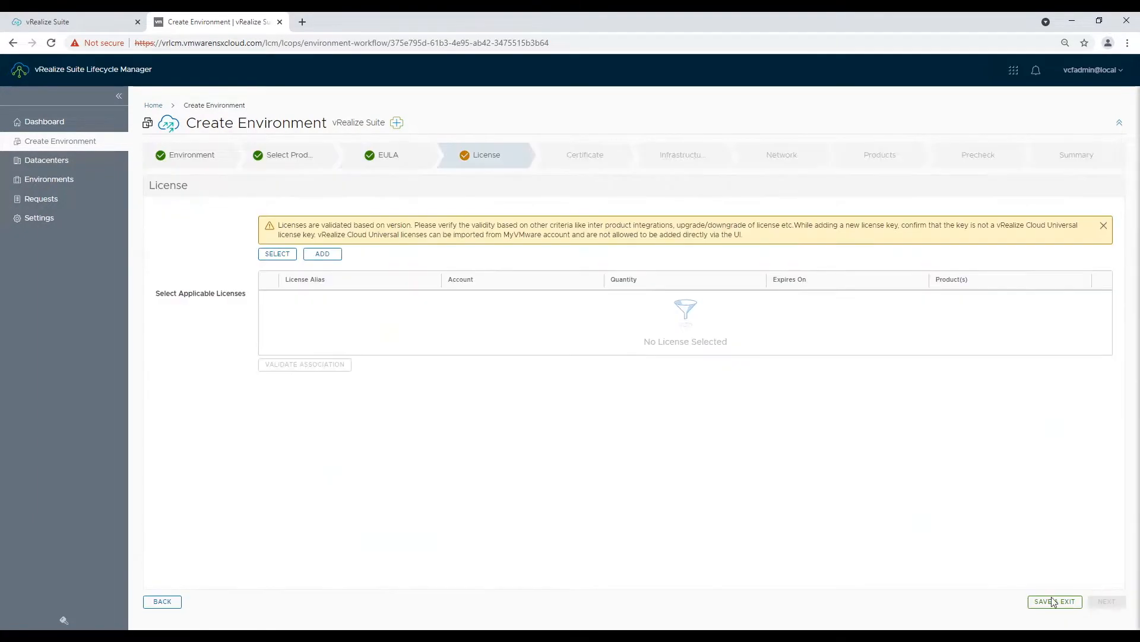
pyautogui.click(277, 253)
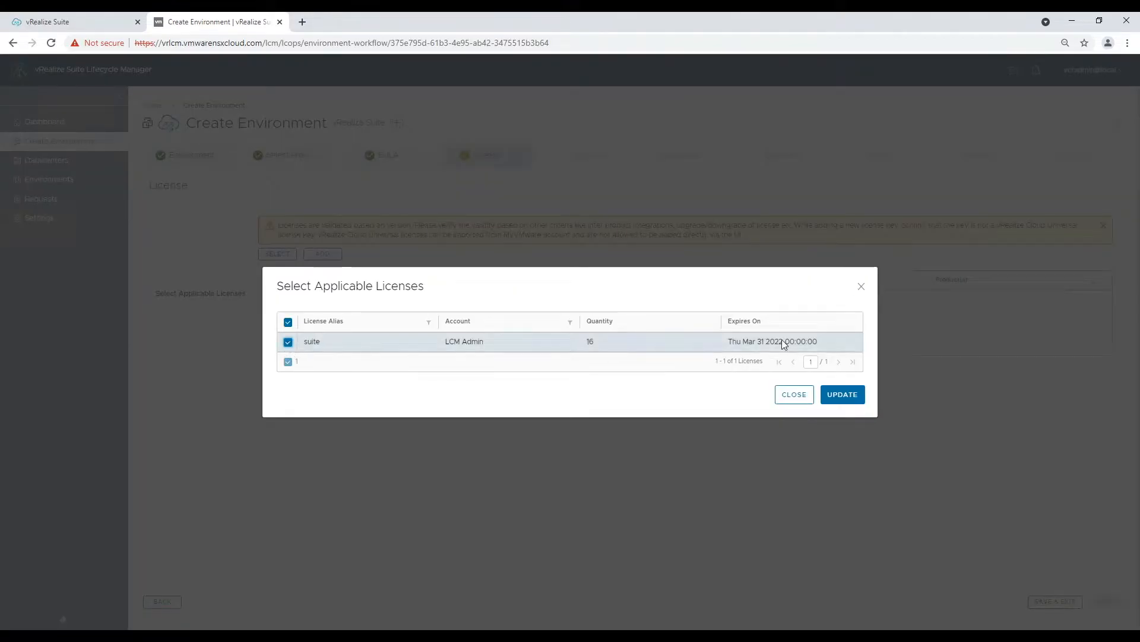
pyautogui.click(843, 394)
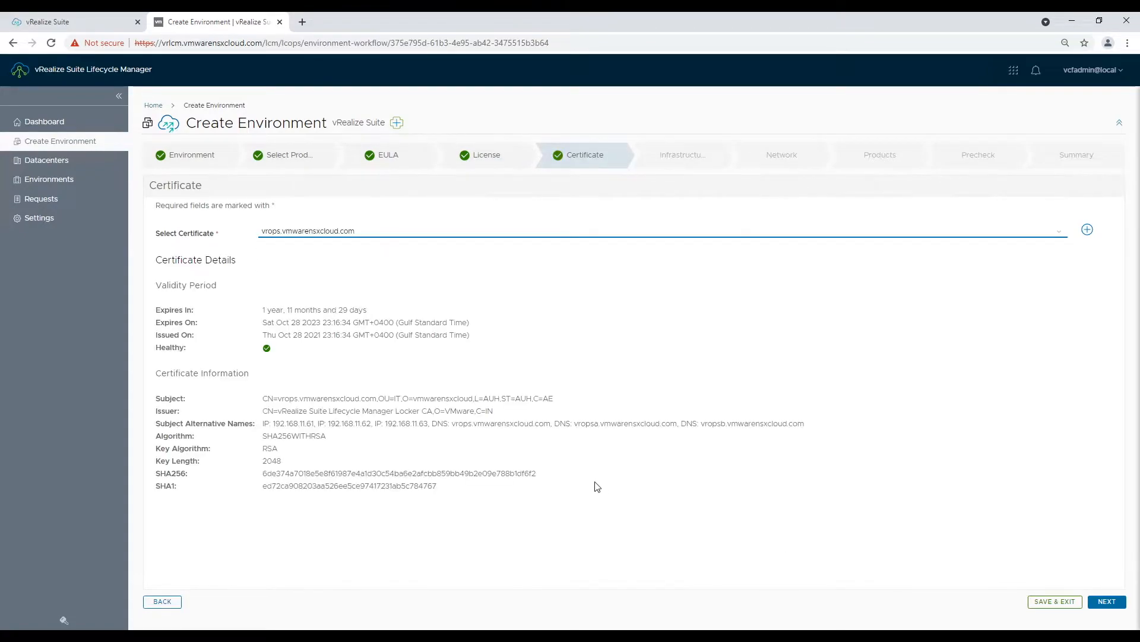
# - Accept the certificate, infrastructure and network settings to reach the product properties
pyautogui.click(1107, 601)
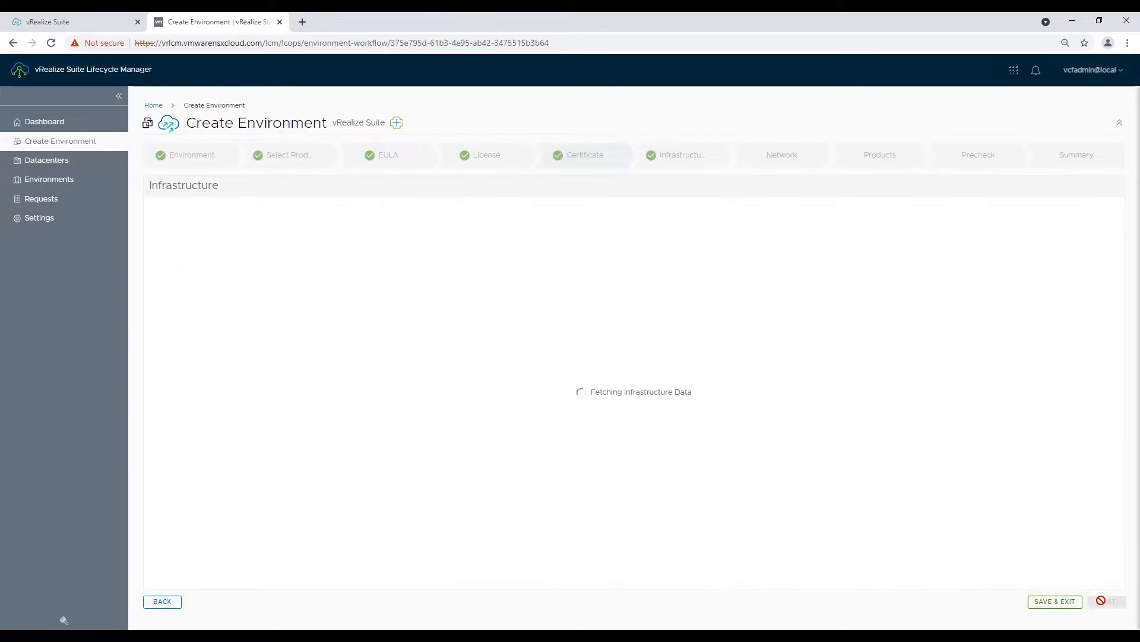
pyautogui.moveTo(665, 410)
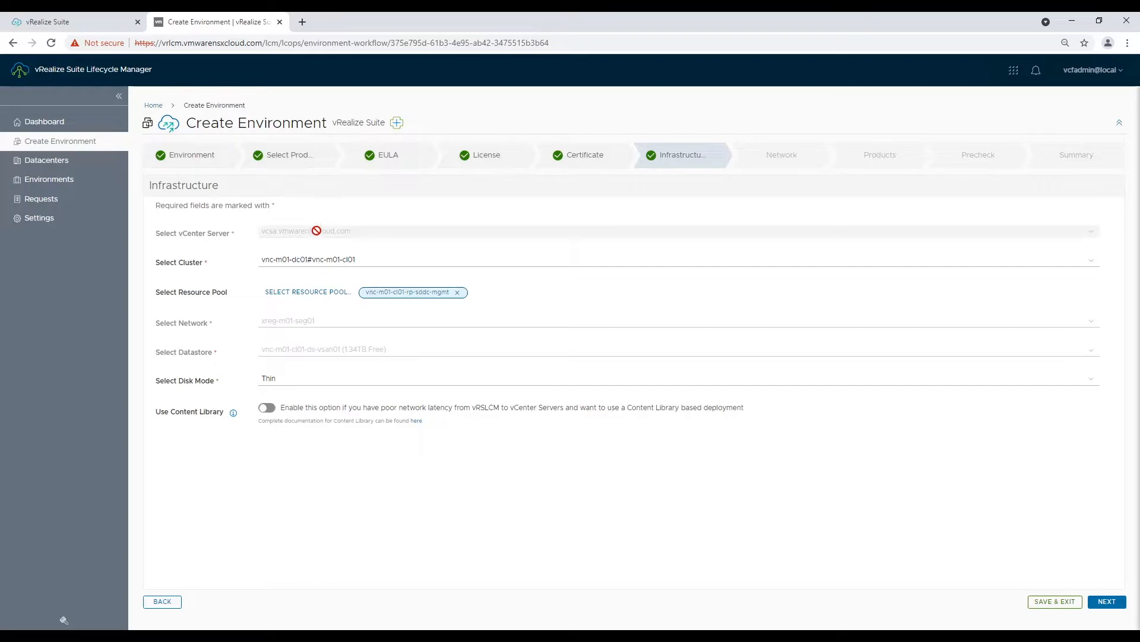
pyautogui.click(1108, 601)
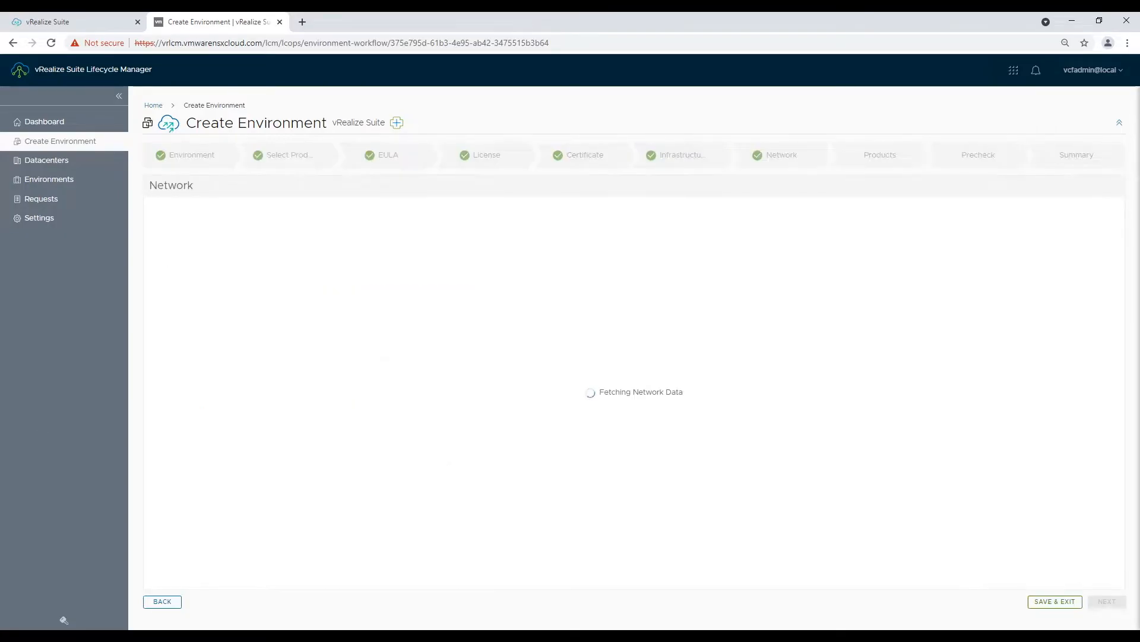
pyautogui.moveTo(698, 351)
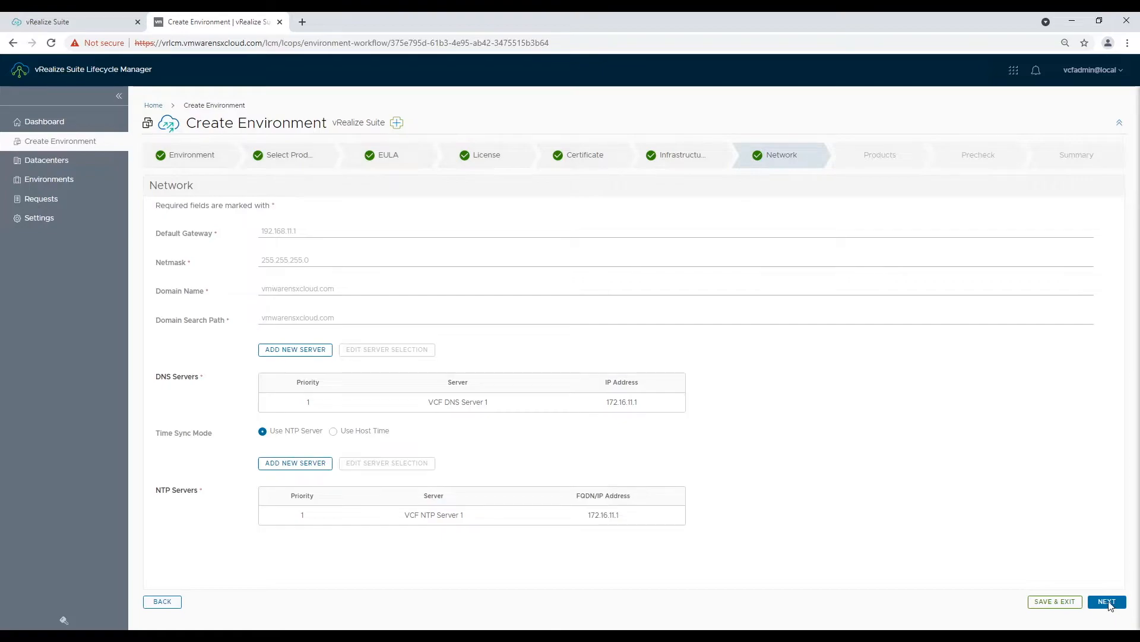
pyautogui.click(1107, 601)
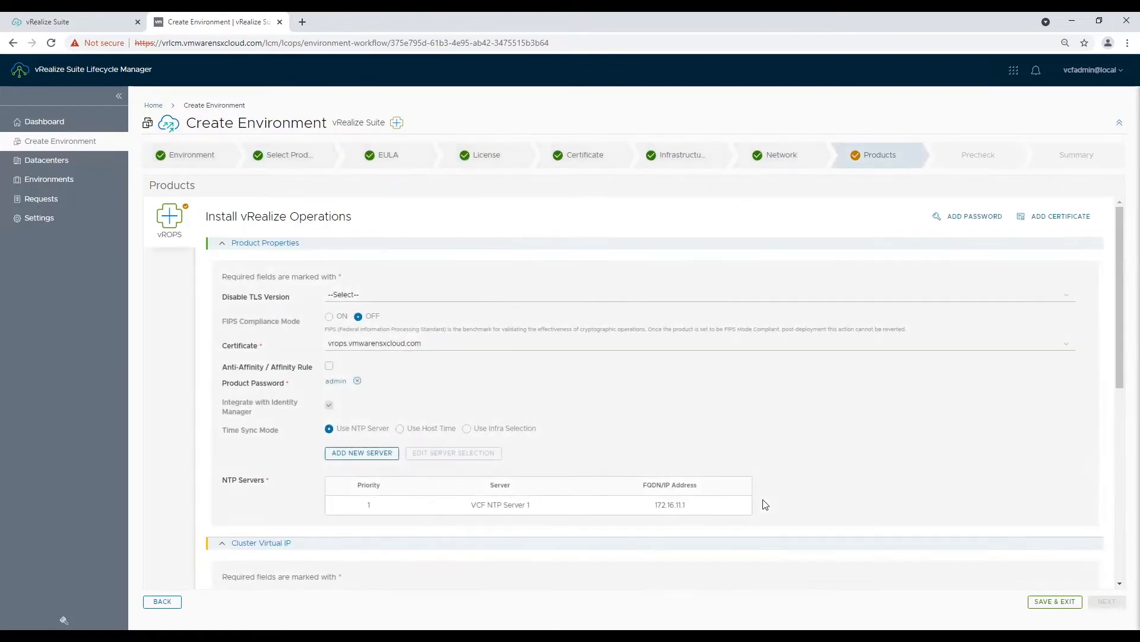
pyautogui.moveTo(293, 450)
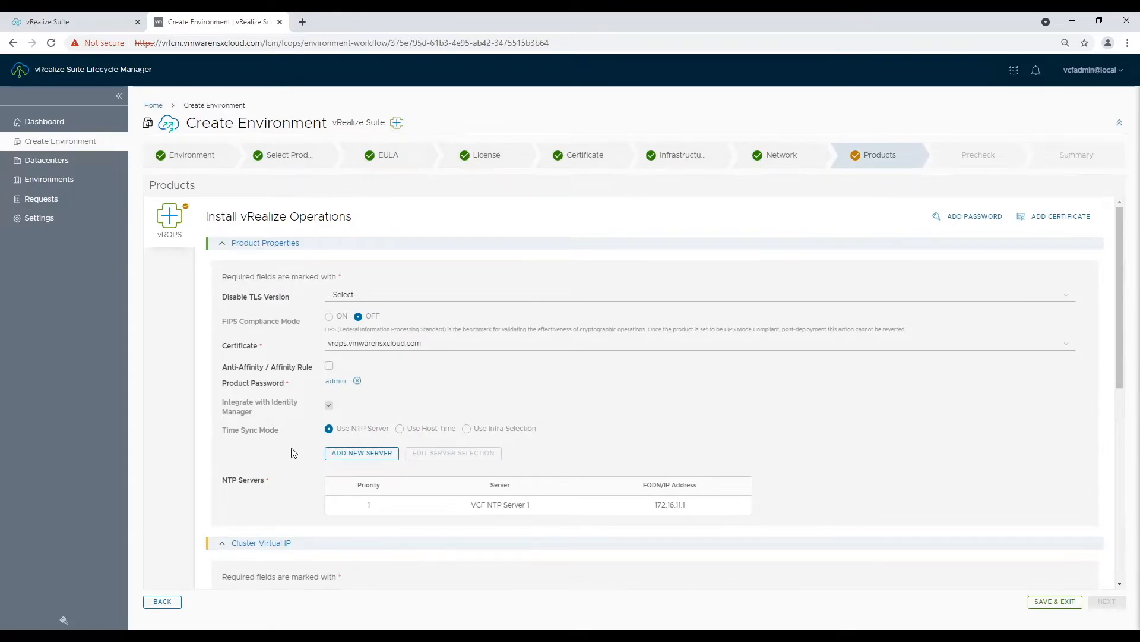
# - Enter cluster FQDN vrops.vmwarensxcloud.com and master node IP 192.168.11.62
pyautogui.scroll(-3)
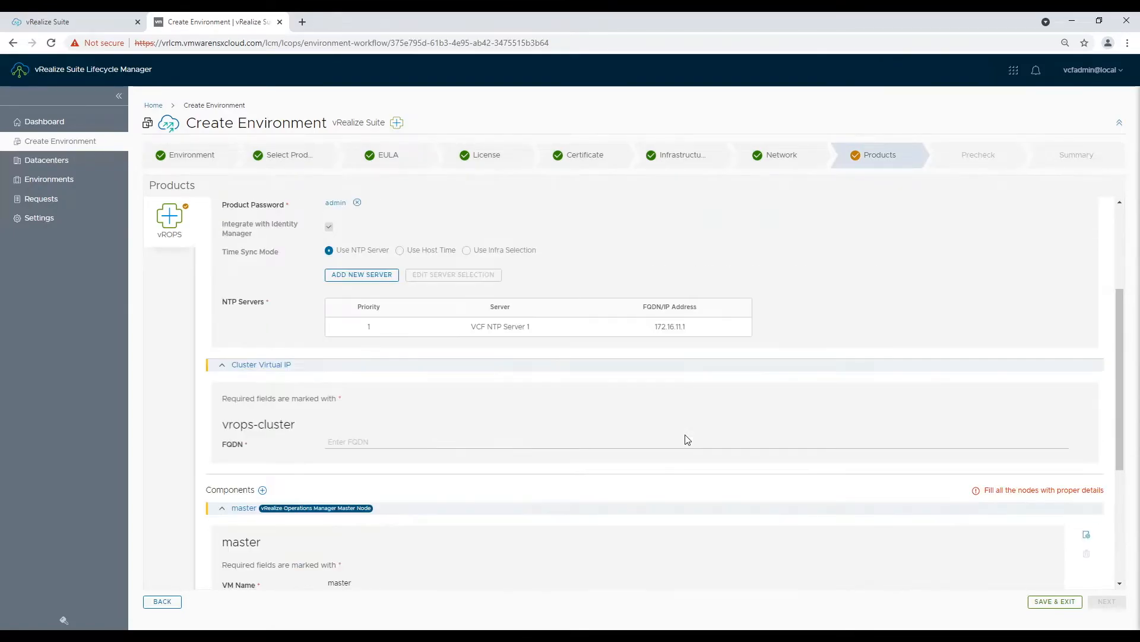
pyautogui.write('vrops.vmwarensxcloud.com')
pyautogui.write('vropsa.vmwarensxcloud.com')
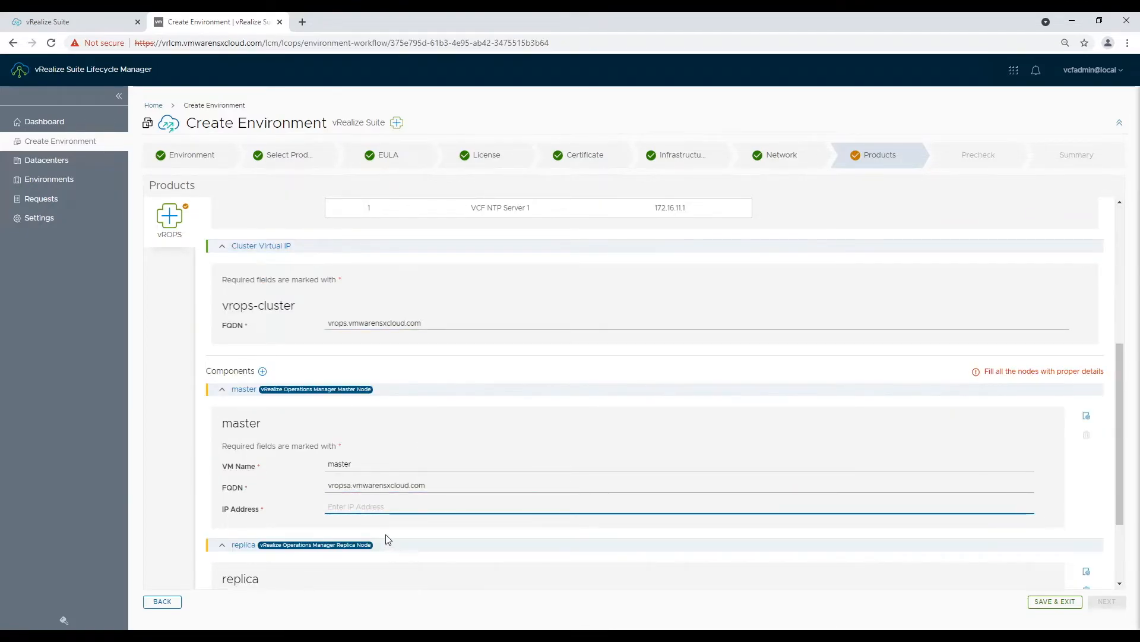
pyautogui.write('192.168.11.62')
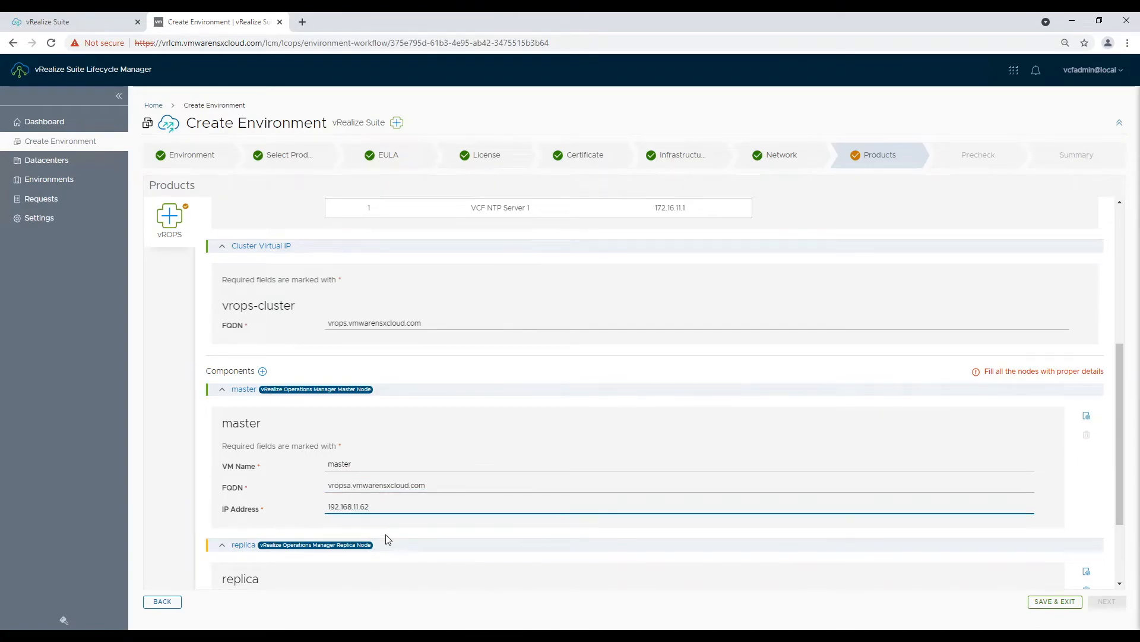
pyautogui.scroll(-3)
pyautogui.write('1')
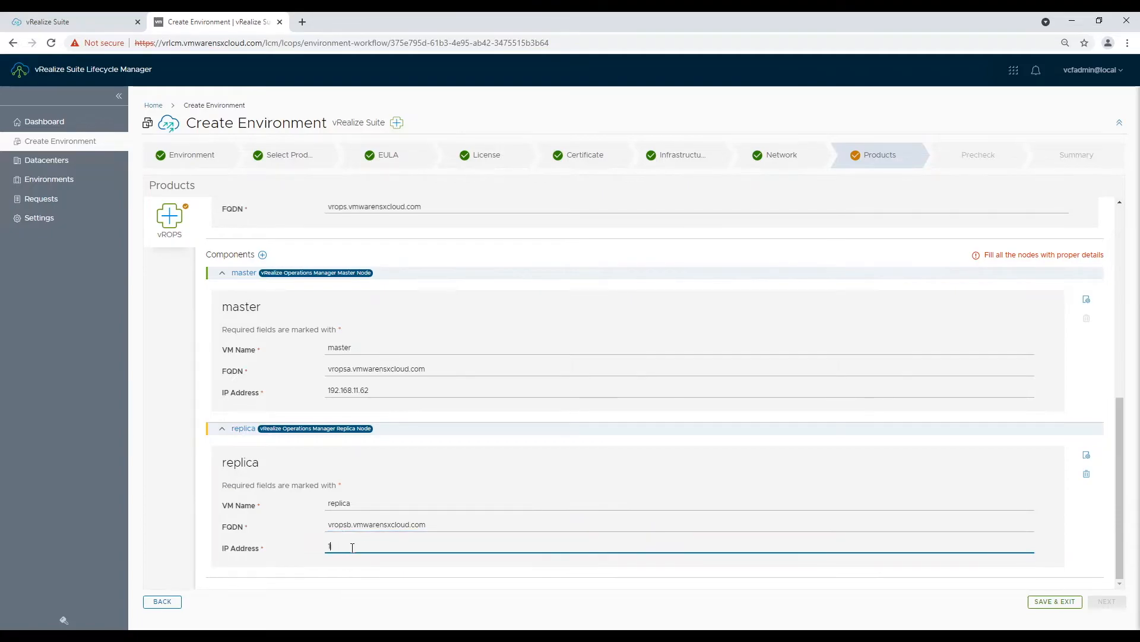
# - Set the replica IP 192.168.11.63, pass all precheck validations and continue to the summary
pyautogui.write('92.168.11.63')
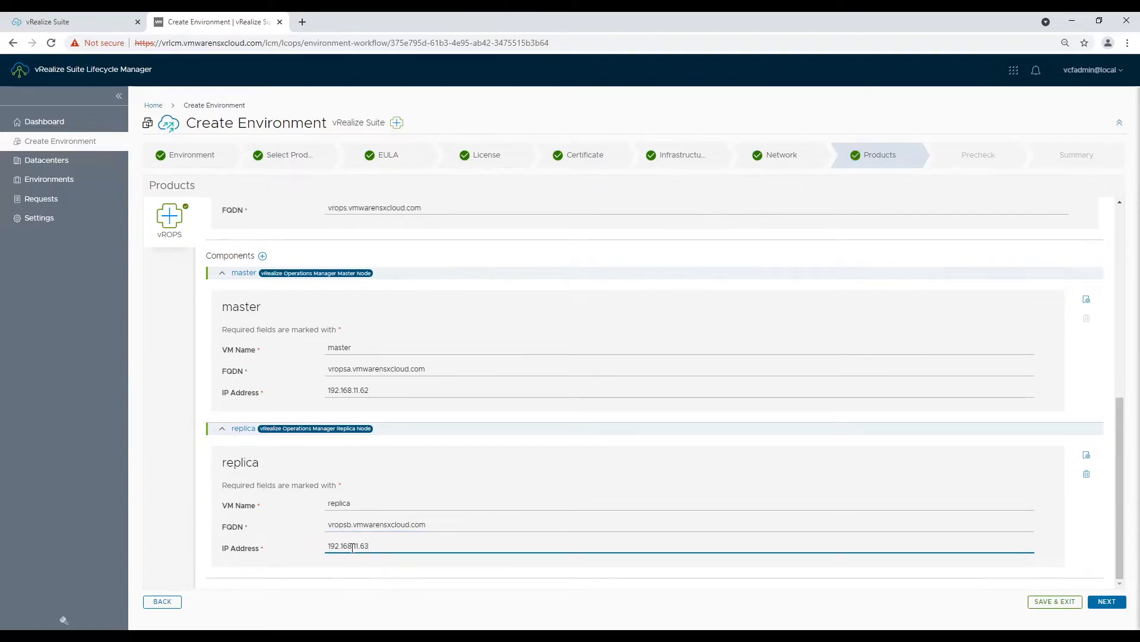
pyautogui.click(1107, 601)
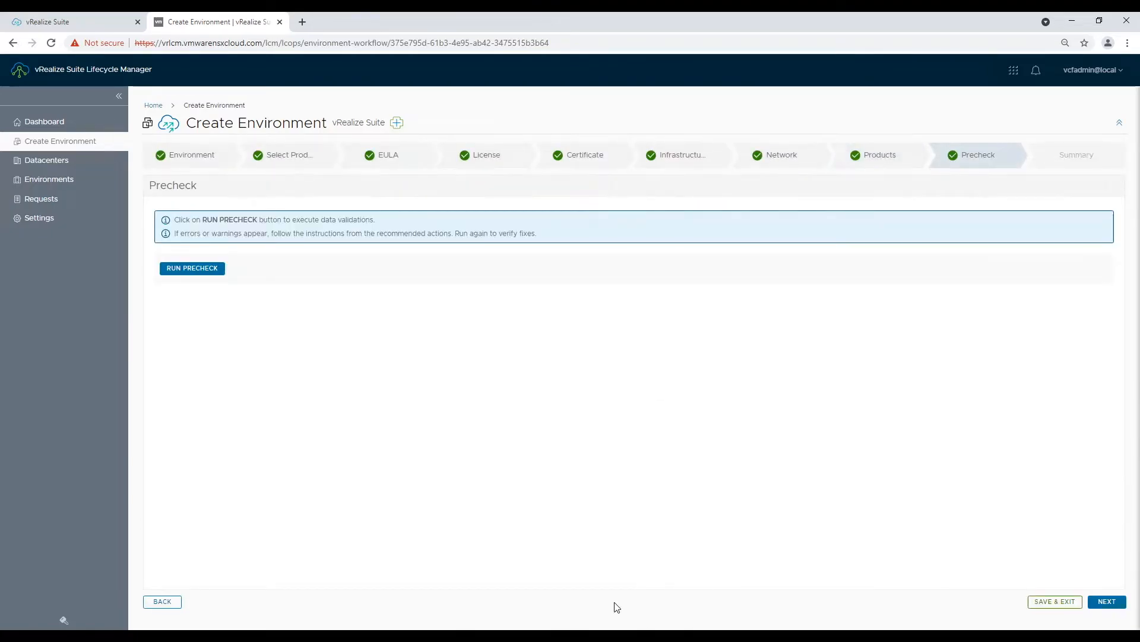
pyautogui.click(192, 268)
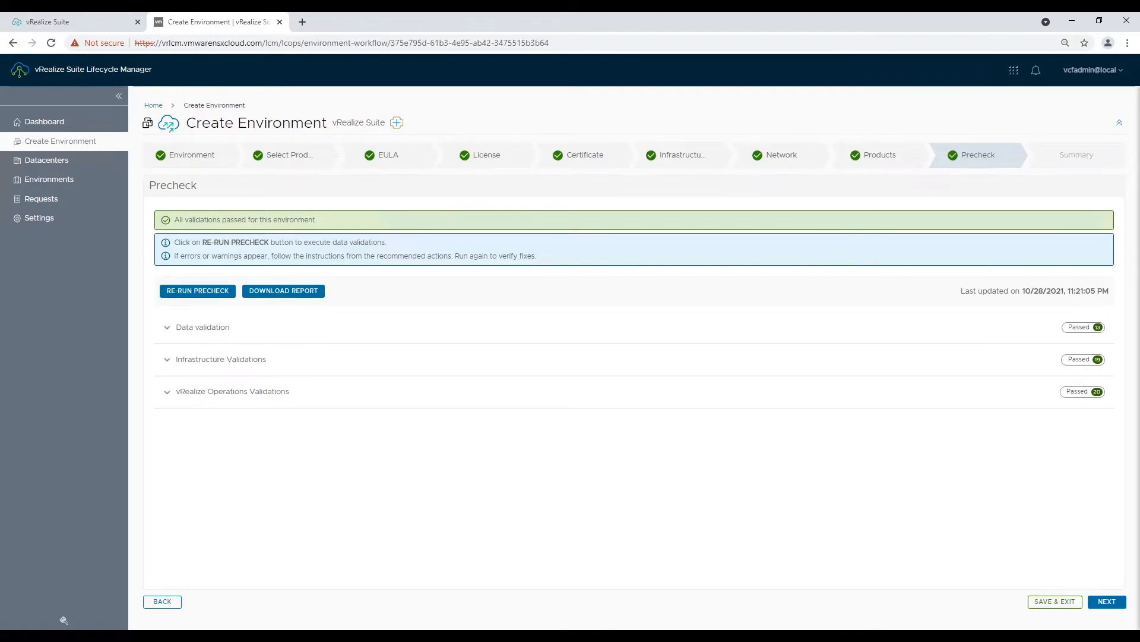
pyautogui.click(1107, 601)
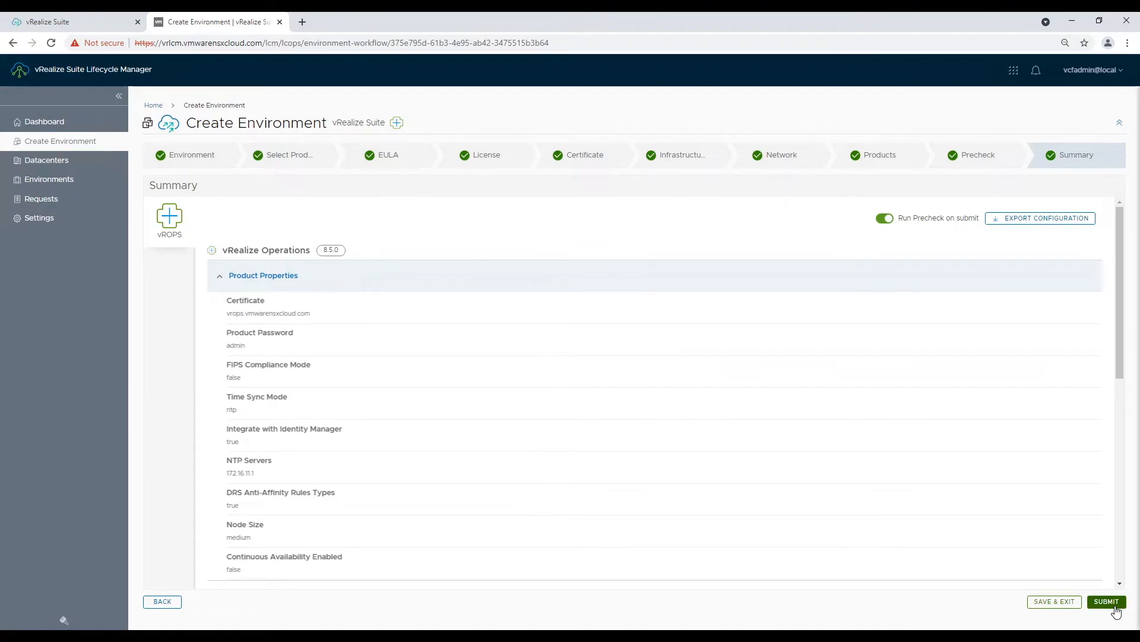
# - Submit the environment request and follow its deployment stages in Request Details
pyautogui.click(1106, 601)
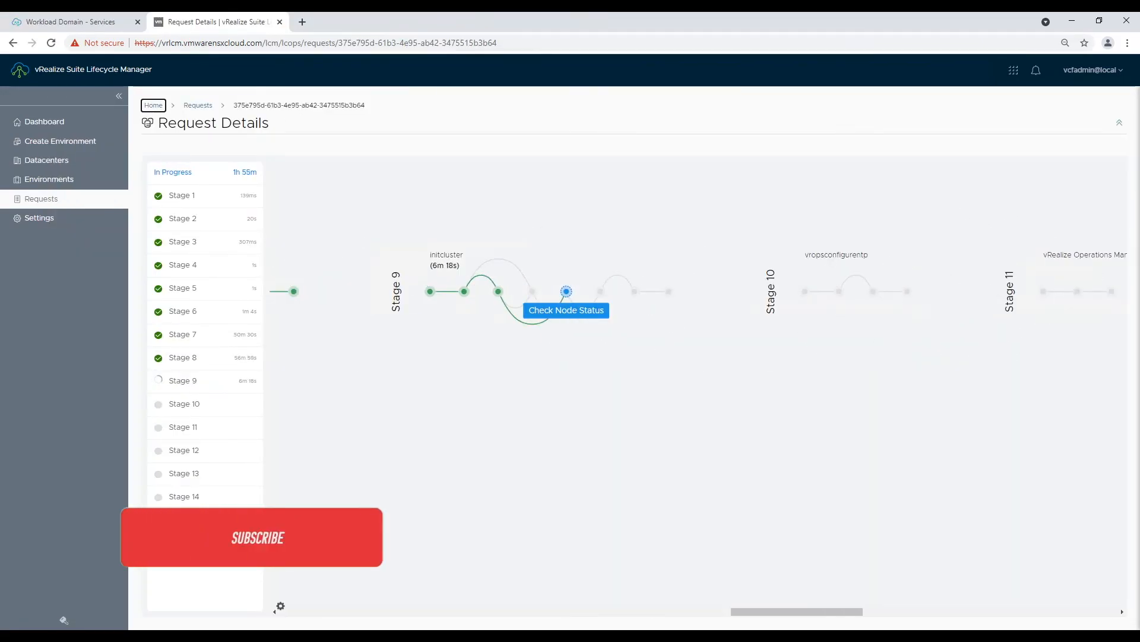
pyautogui.click(258, 537)
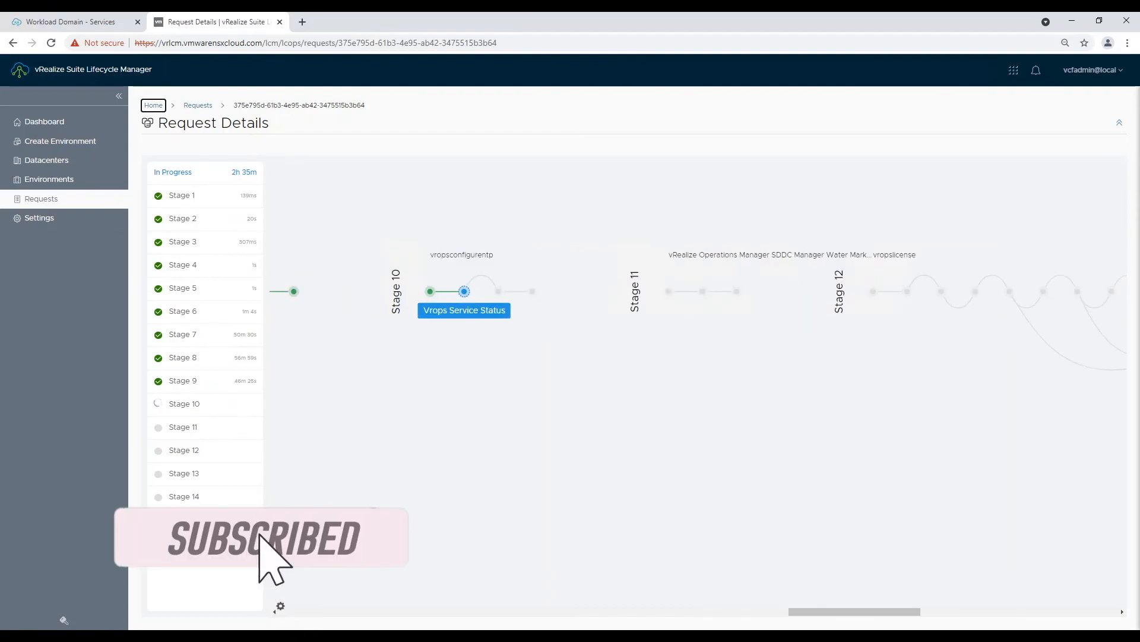